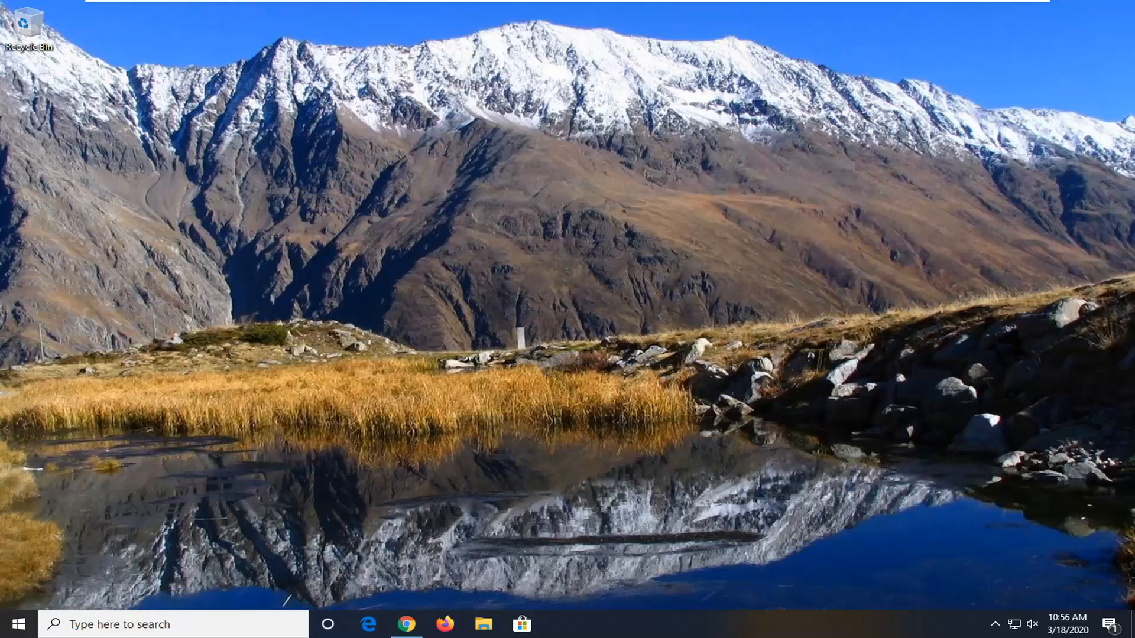
{"action": "mouse_move", "coordinate": [453, 541]}
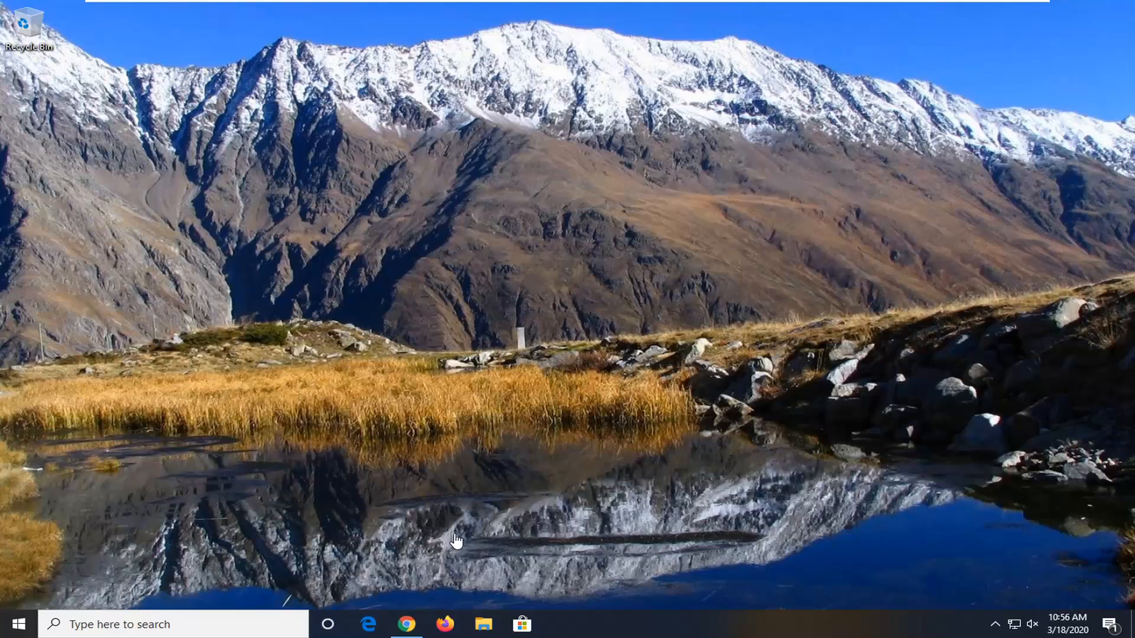
{"action": "mouse_move", "coordinate": [456, 539]}
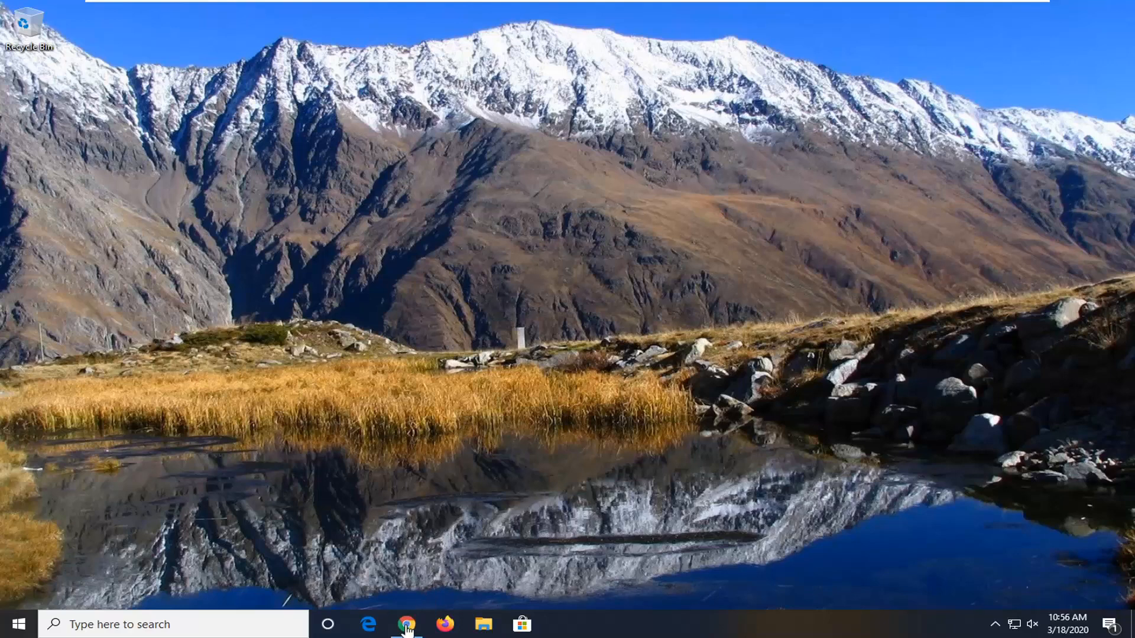
{"action": "mouse_move", "coordinate": [839, 201]}
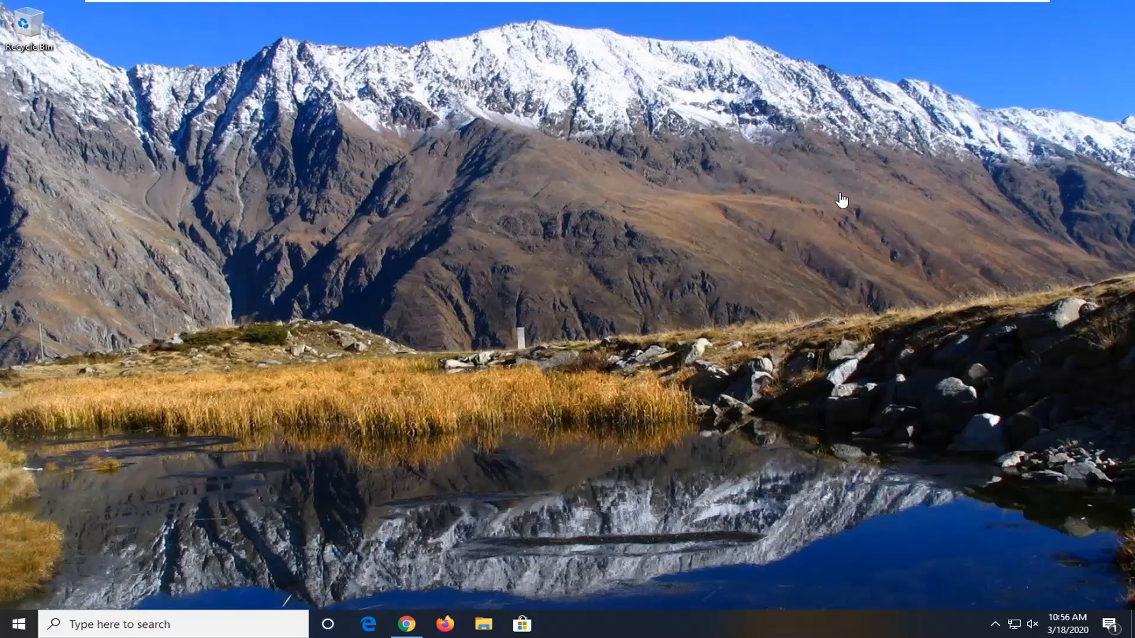
{"action": "mouse_move", "coordinate": [872, 276]}
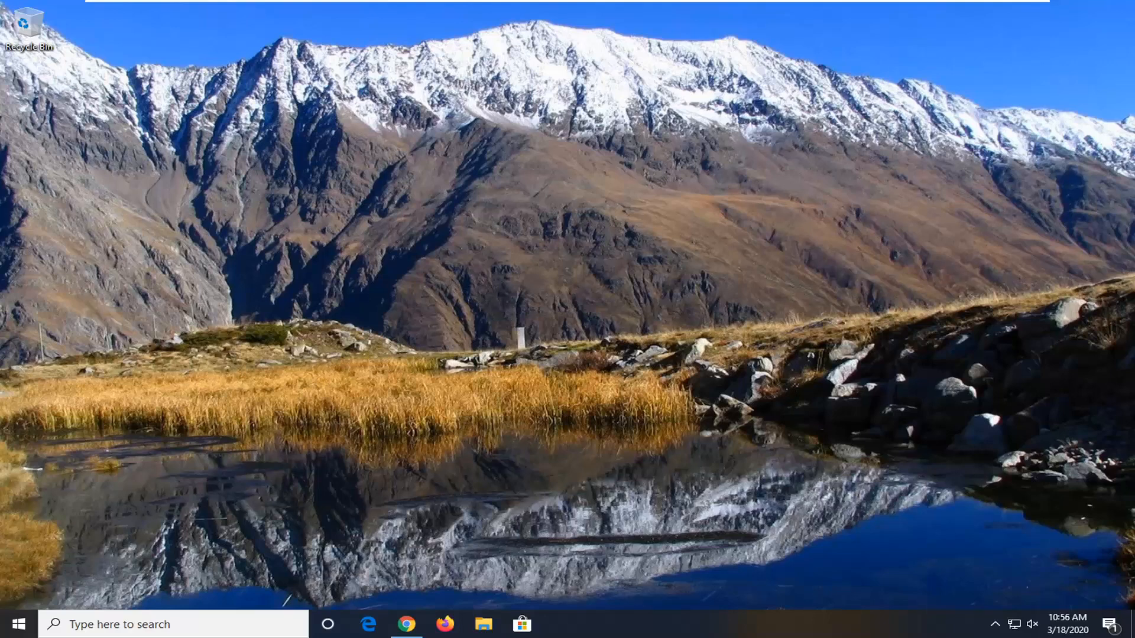
Launch Chrome from the taskbar to a new tab showing the Google page
{"action": "left_click", "coordinate": [406, 624]}
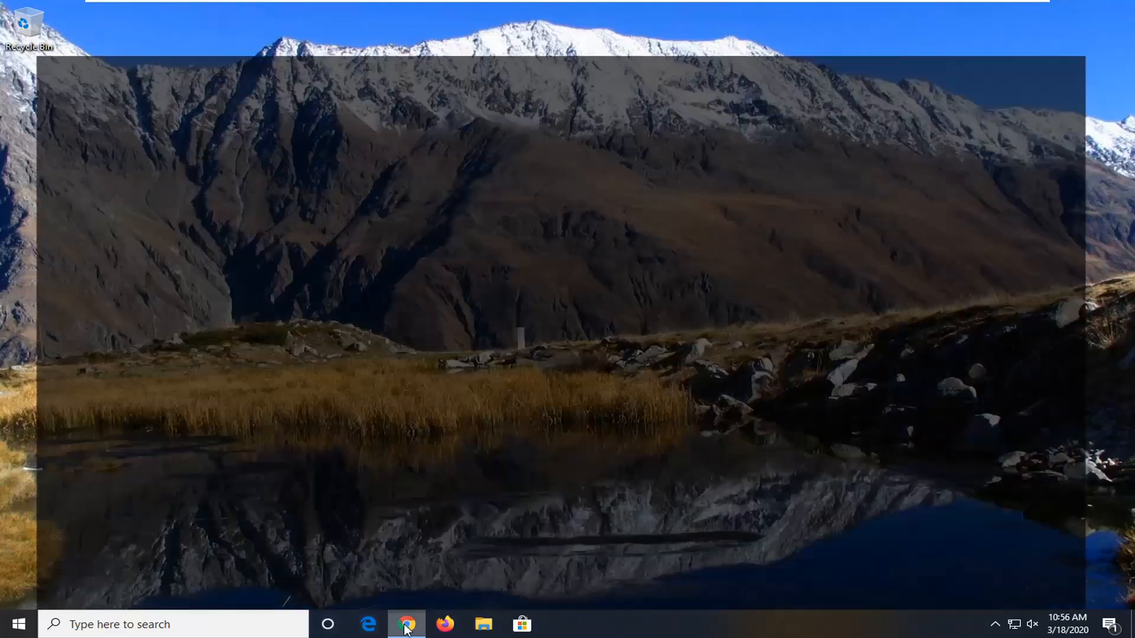
{"action": "left_click", "coordinate": [405, 624]}
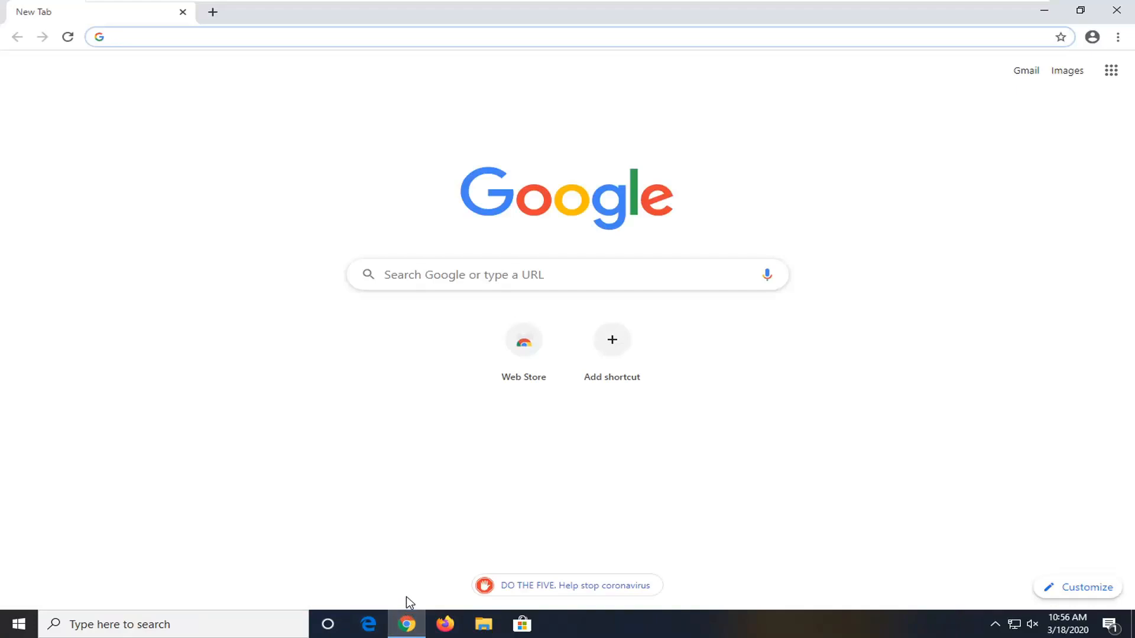
{"action": "mouse_move", "coordinate": [468, 471]}
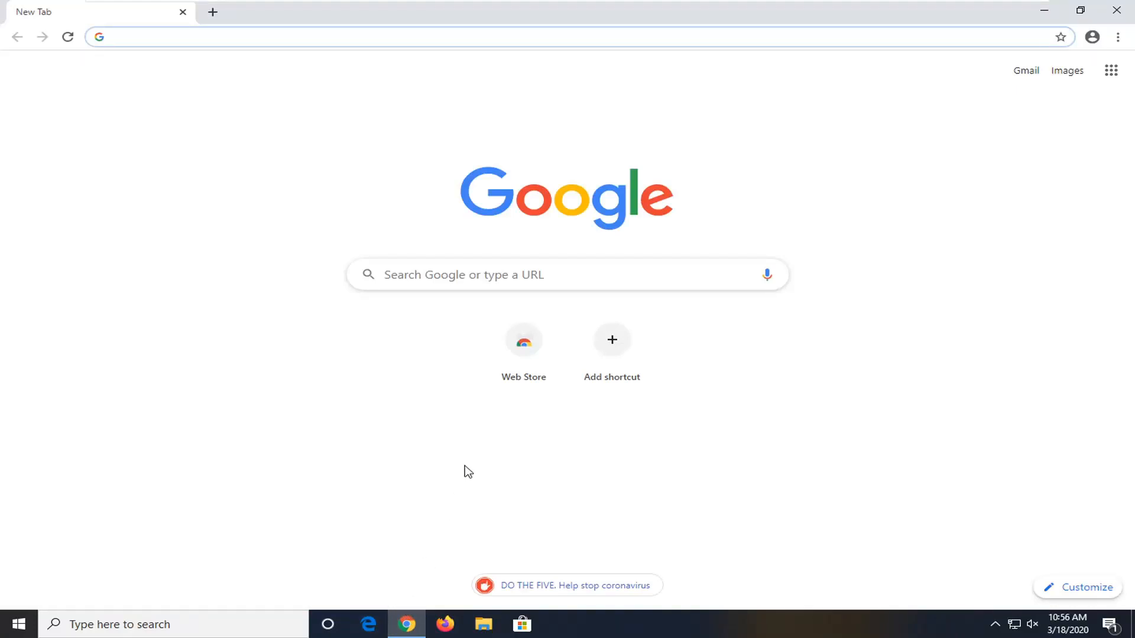
{"action": "mouse_move", "coordinate": [1118, 37]}
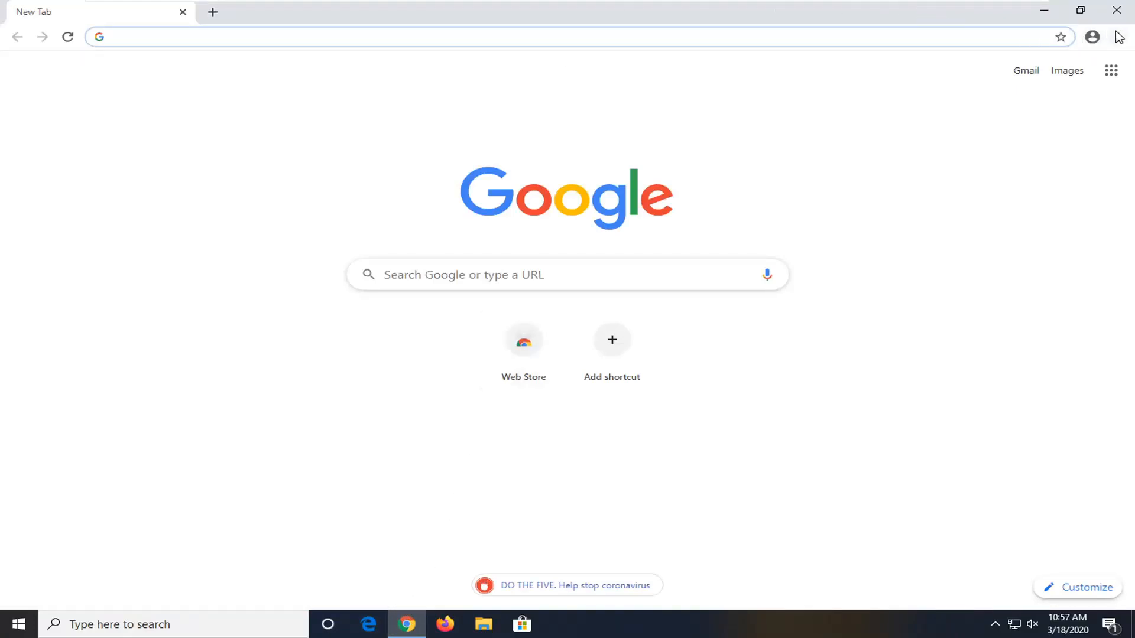
Reach the Clear browsing data dialog via the three-dot menu's More tools
{"action": "left_click", "coordinate": [1117, 36]}
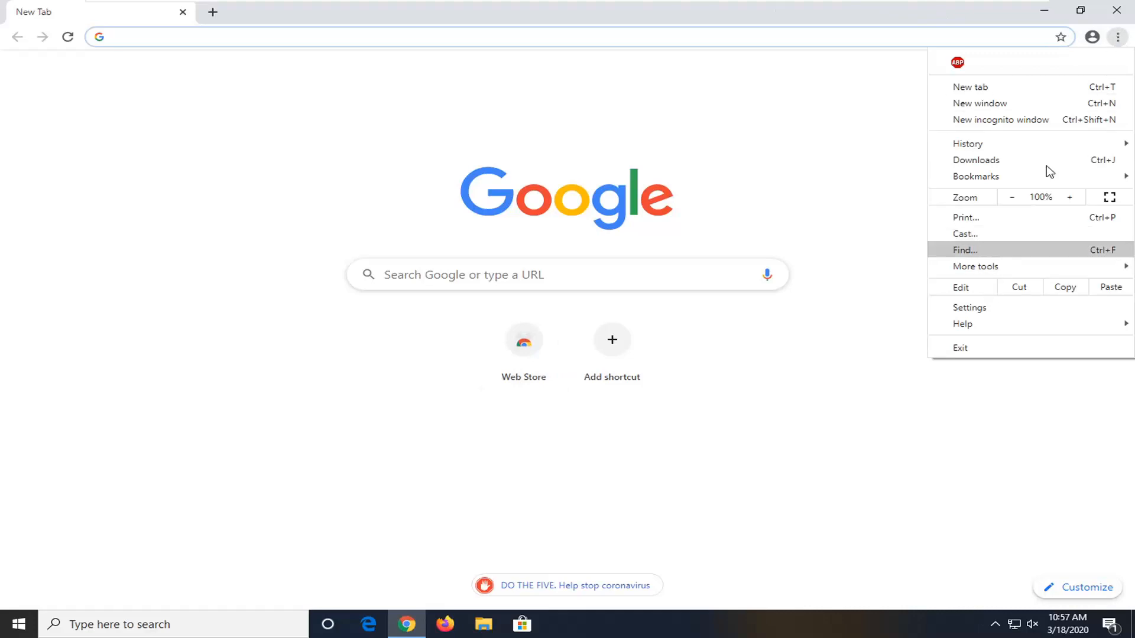
{"action": "left_click", "coordinate": [975, 266]}
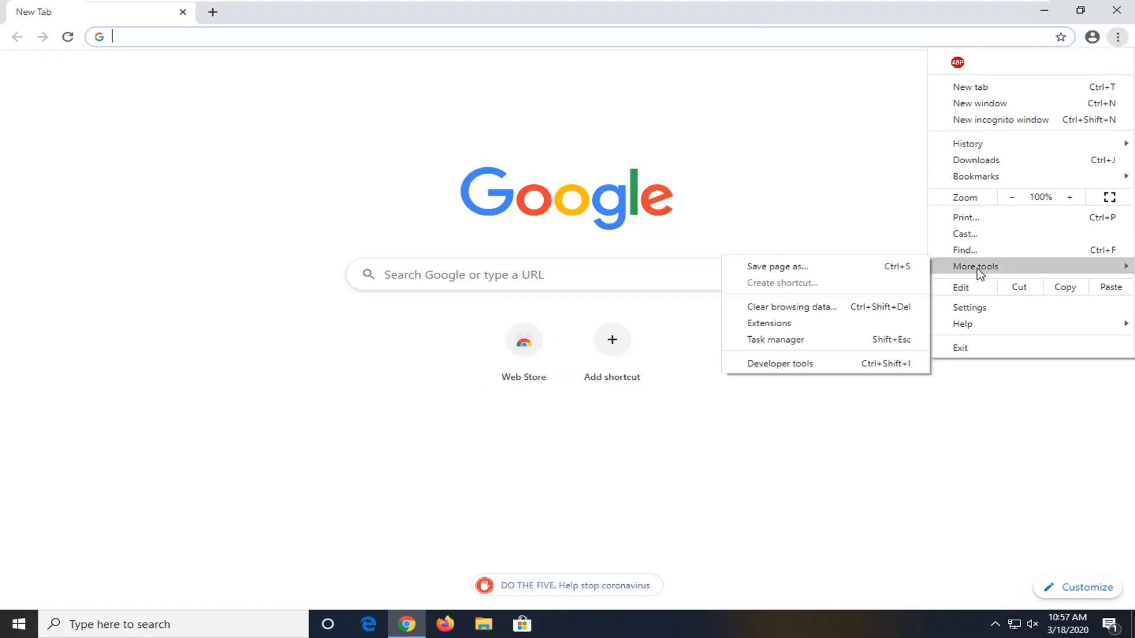
{"action": "left_click", "coordinate": [792, 308]}
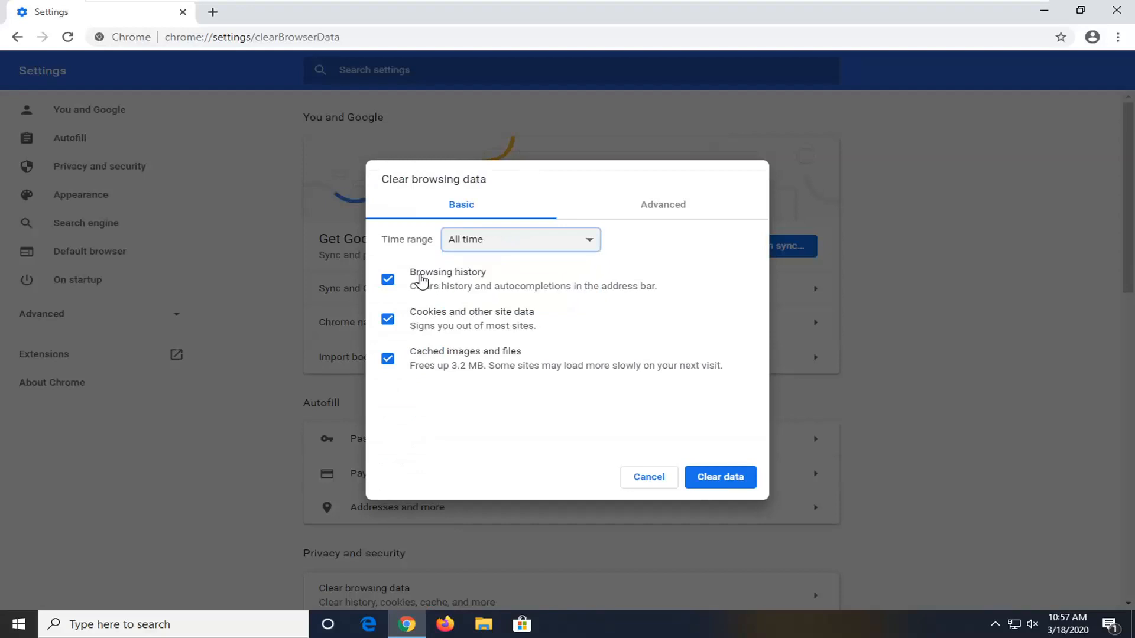
{"action": "mouse_move", "coordinate": [519, 331]}
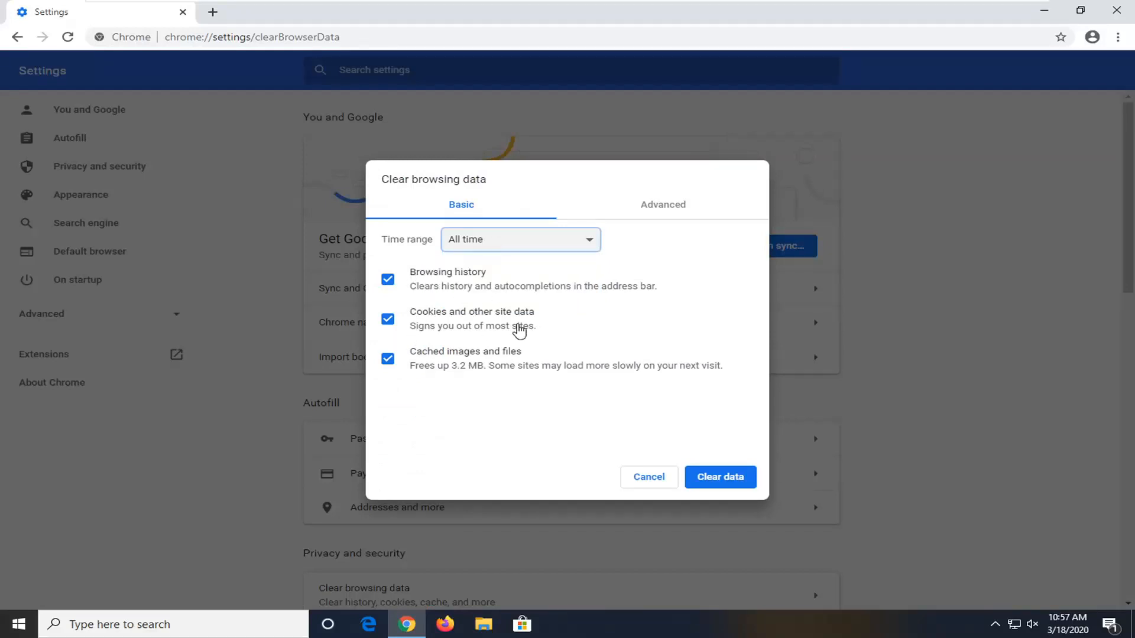
{"action": "mouse_move", "coordinate": [518, 330]}
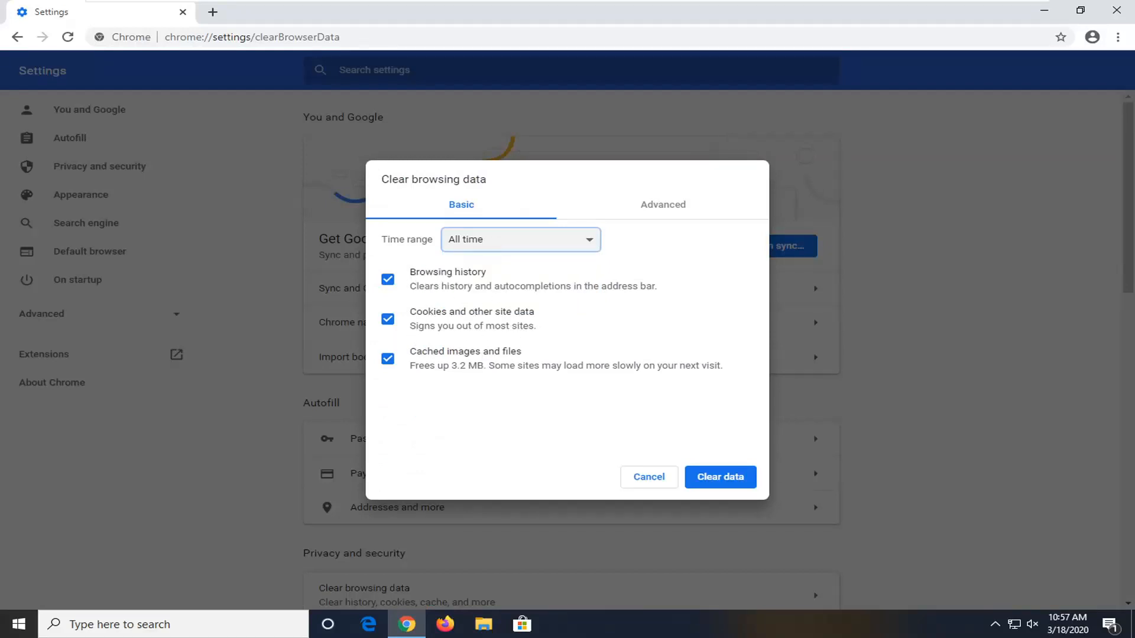
{"action": "mouse_move", "coordinate": [370, 405]}
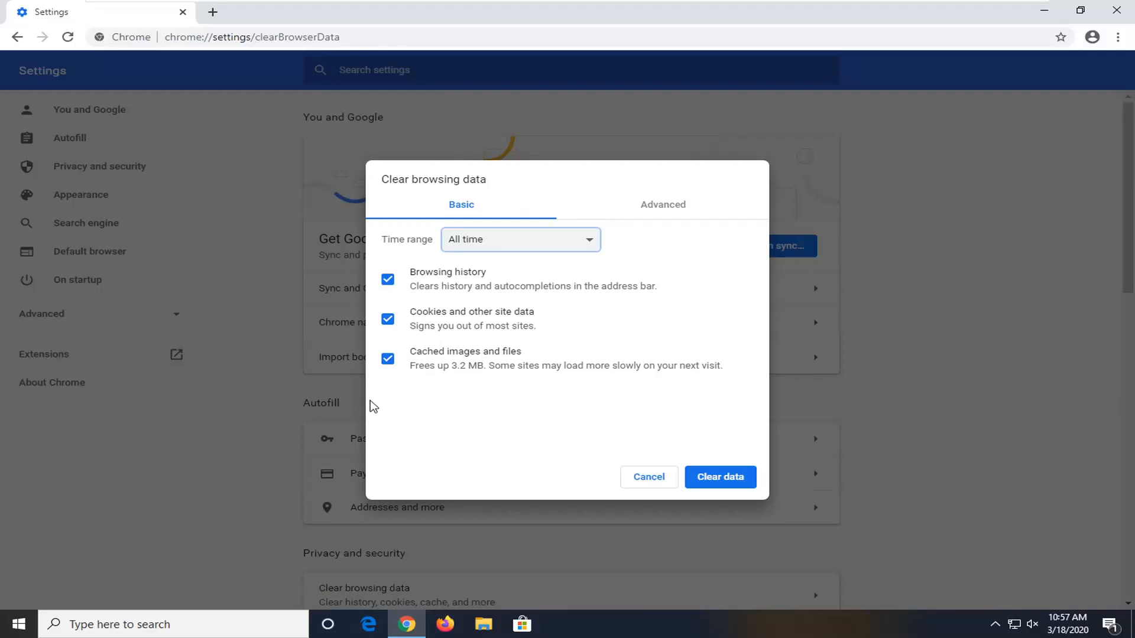
{"action": "mouse_move", "coordinate": [410, 389]}
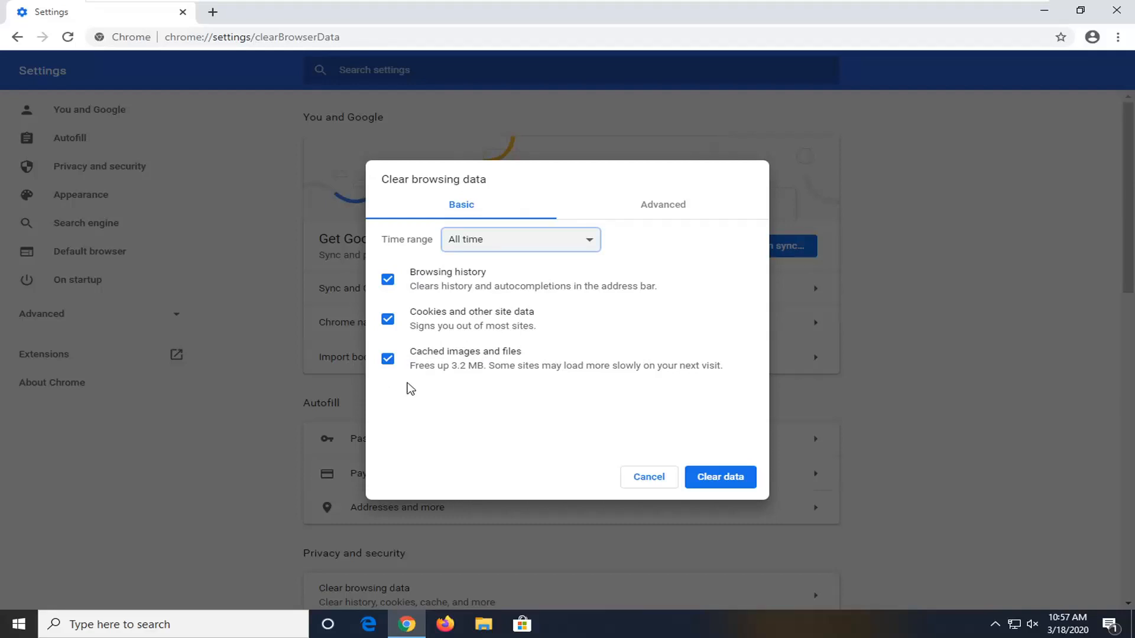
{"action": "mouse_move", "coordinate": [312, 368]}
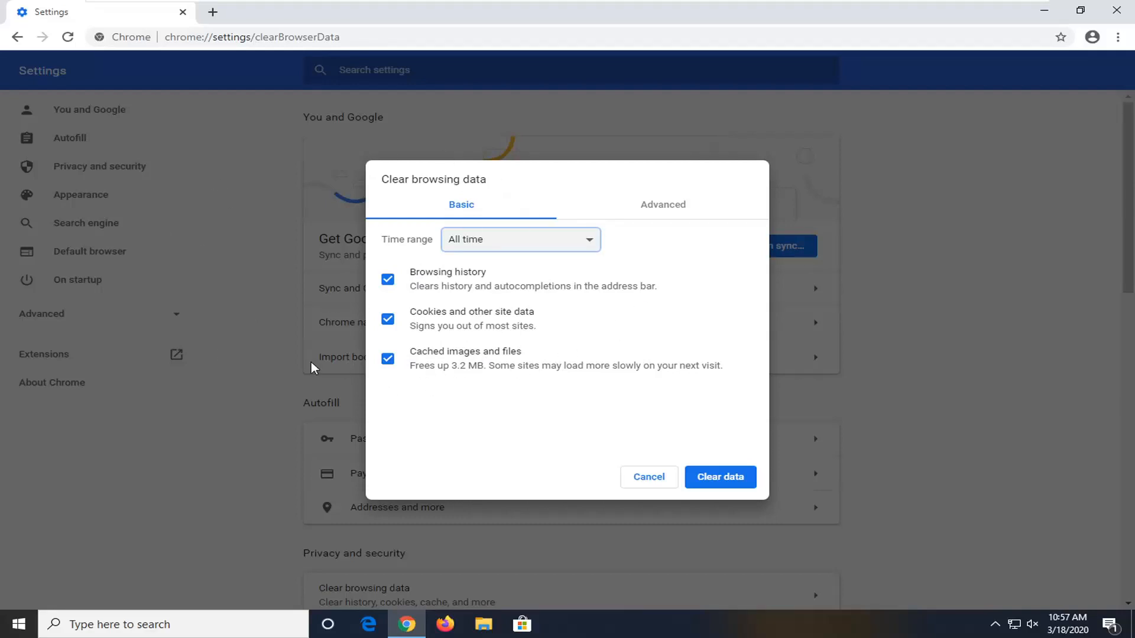
{"action": "mouse_move", "coordinate": [720, 476]}
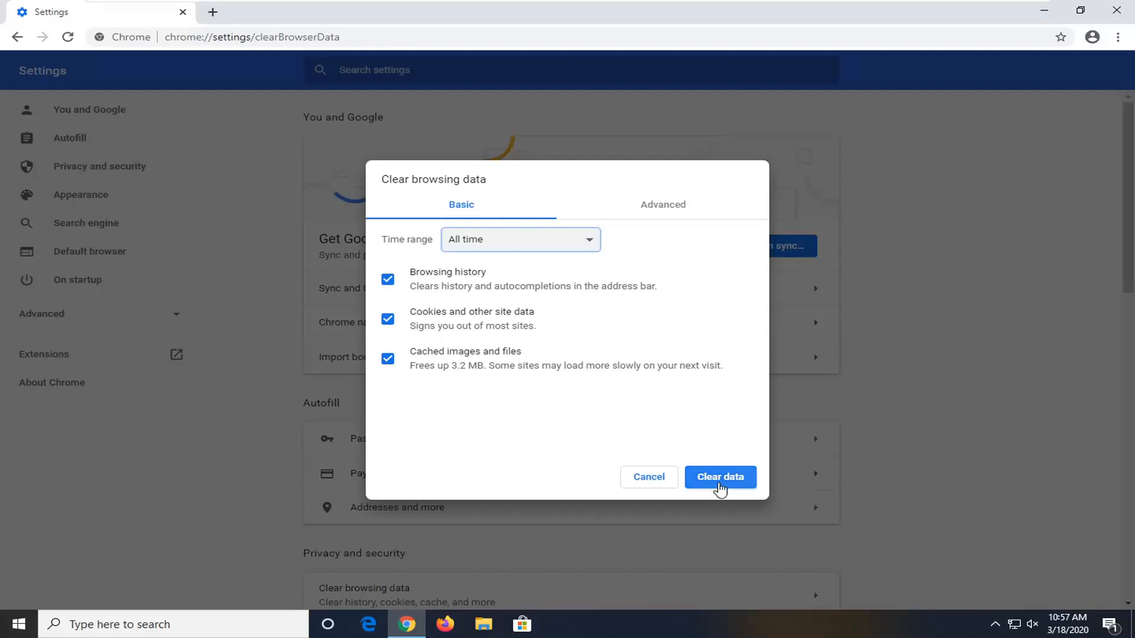
Clear history, cookies and cached images and files for All time with Clear data
{"action": "left_click", "coordinate": [720, 476]}
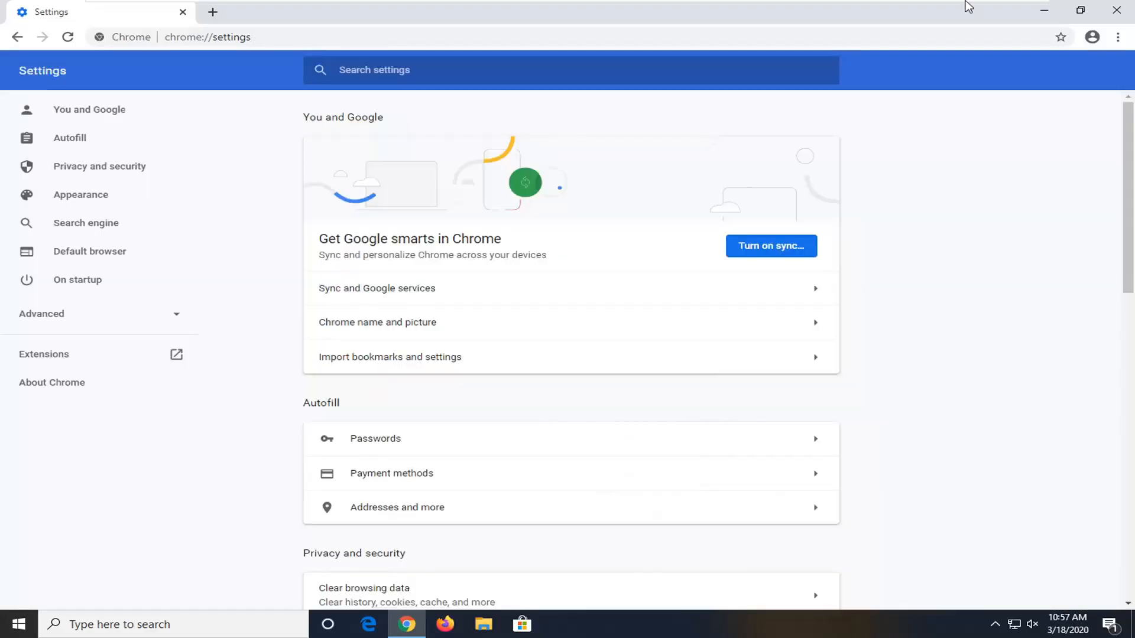